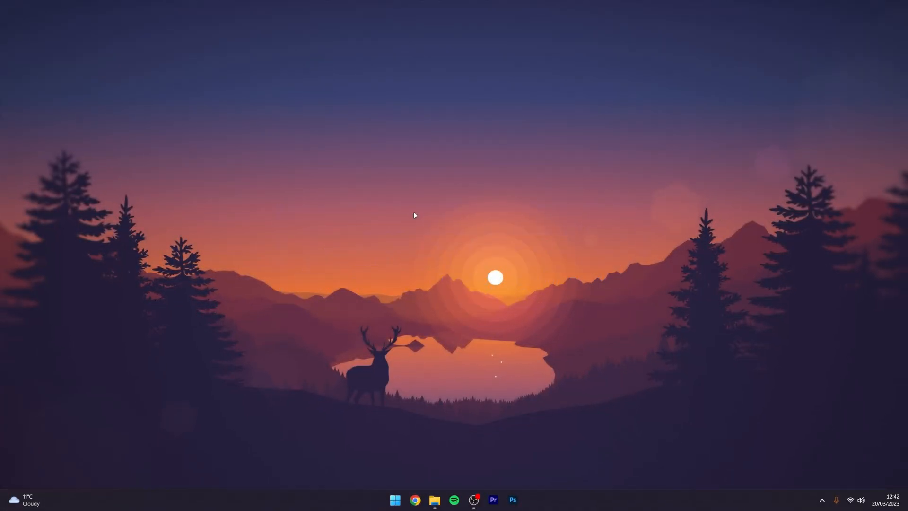
Launch Minecraft Java Edition latest release 1.19.4 from the Minecraft Launcher.
click(522, 499)
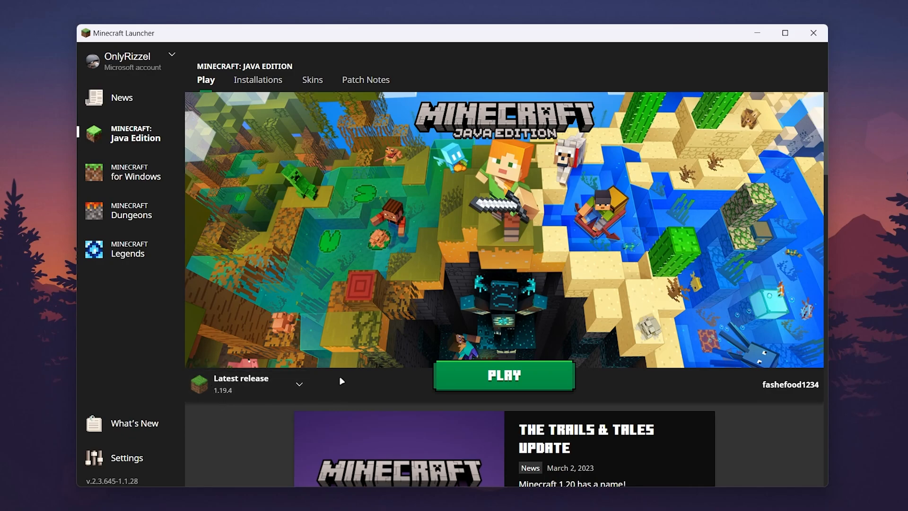
click(503, 375)
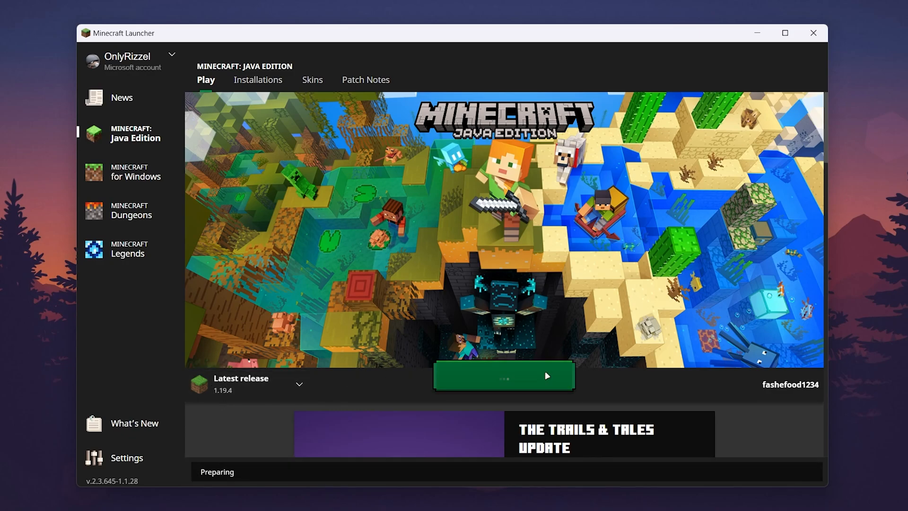
click(502, 375)
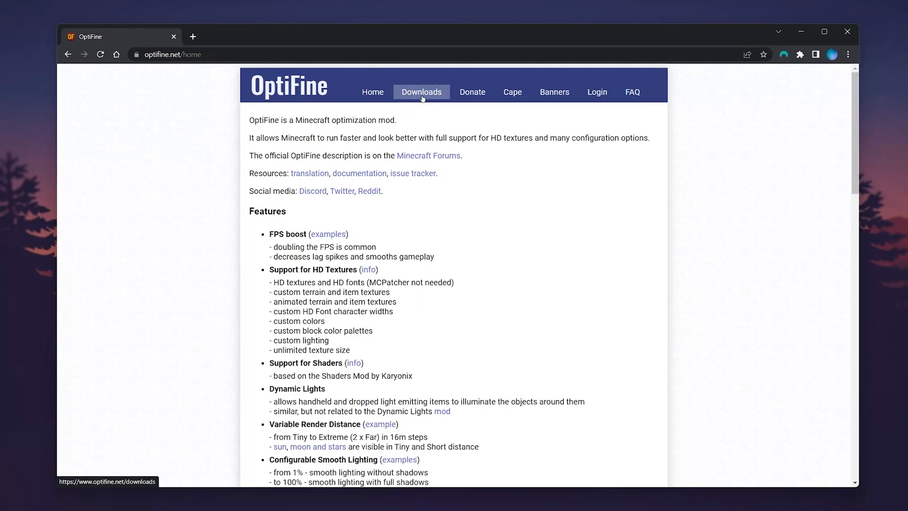
On OptiFine's downloads page, expand the 1.19.4 preview versions and download HD U I3 pre4.
click(421, 92)
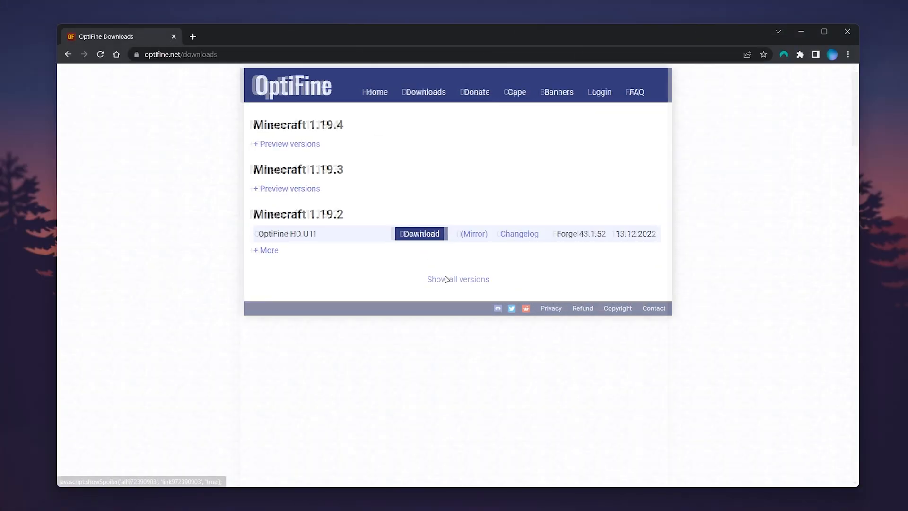
click(458, 279)
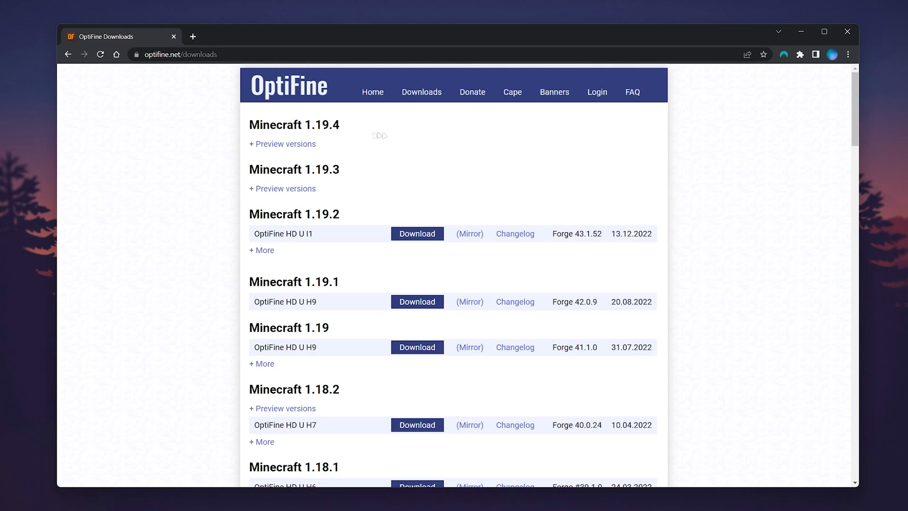
click(283, 143)
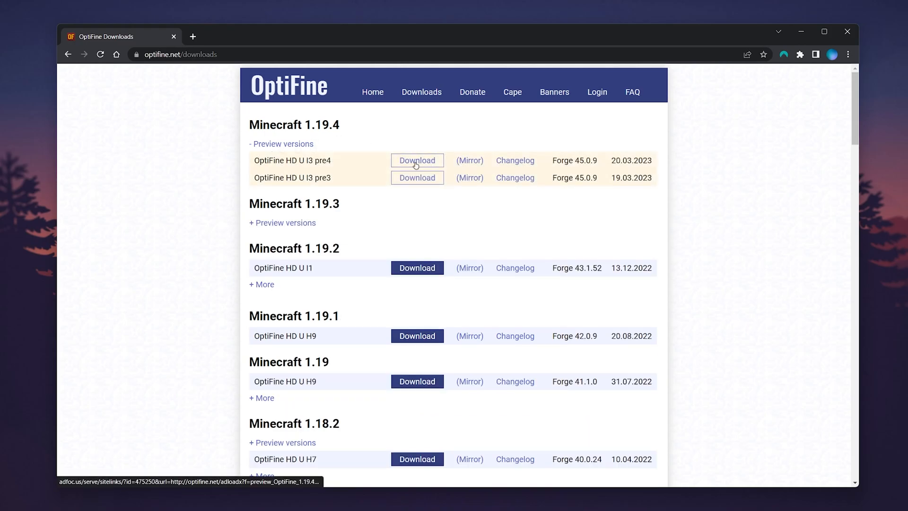
click(416, 161)
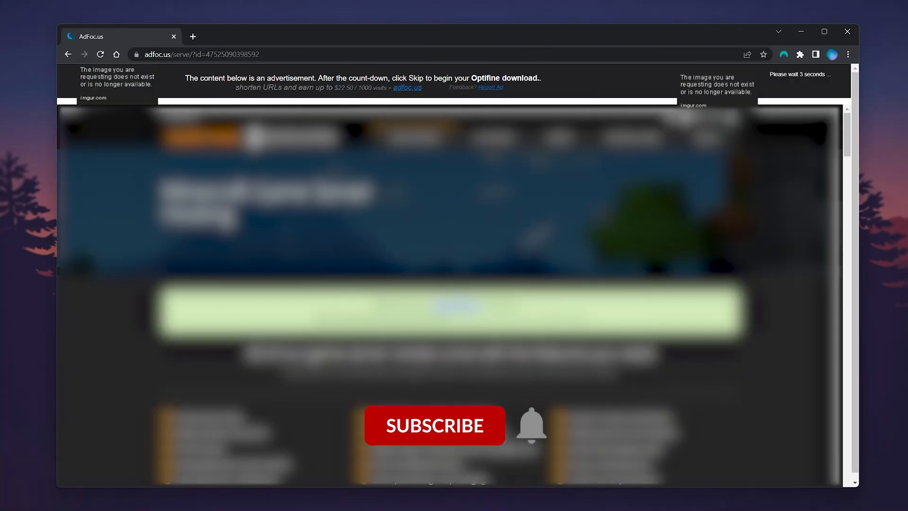
Skip the ad countdown and save the OptiFine 1.19.4 HD U I3 pre4 jar to the Desktop.
click(433, 425)
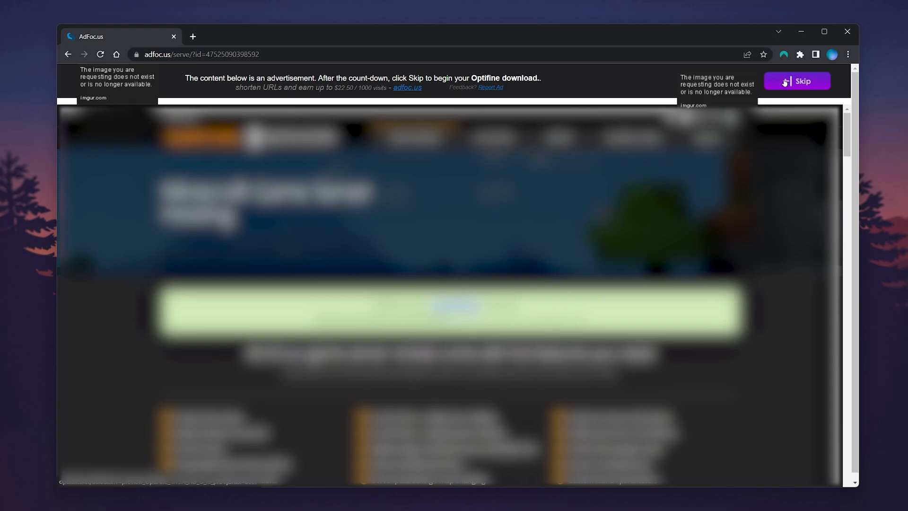
click(797, 80)
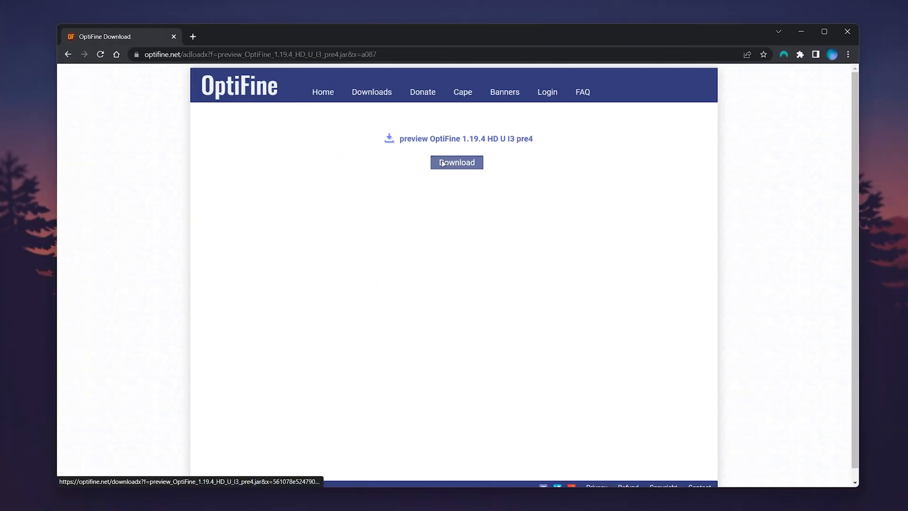
click(456, 162)
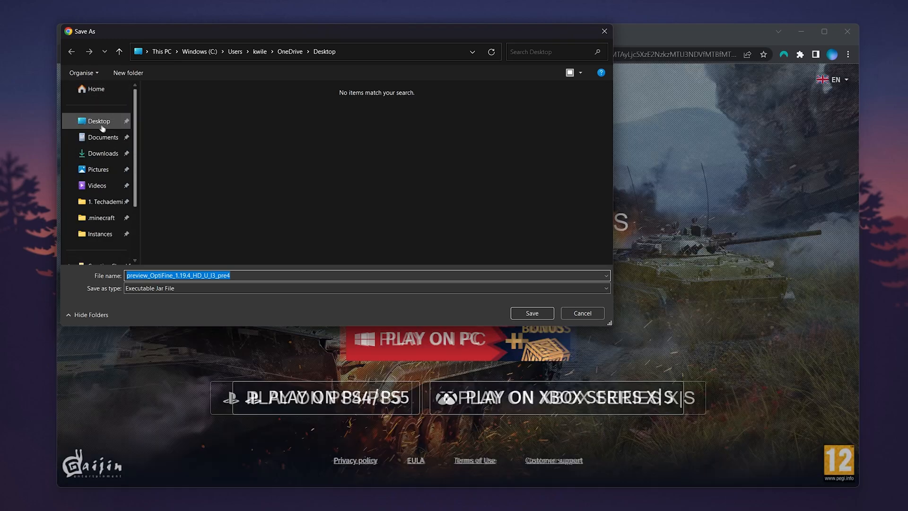
click(530, 312)
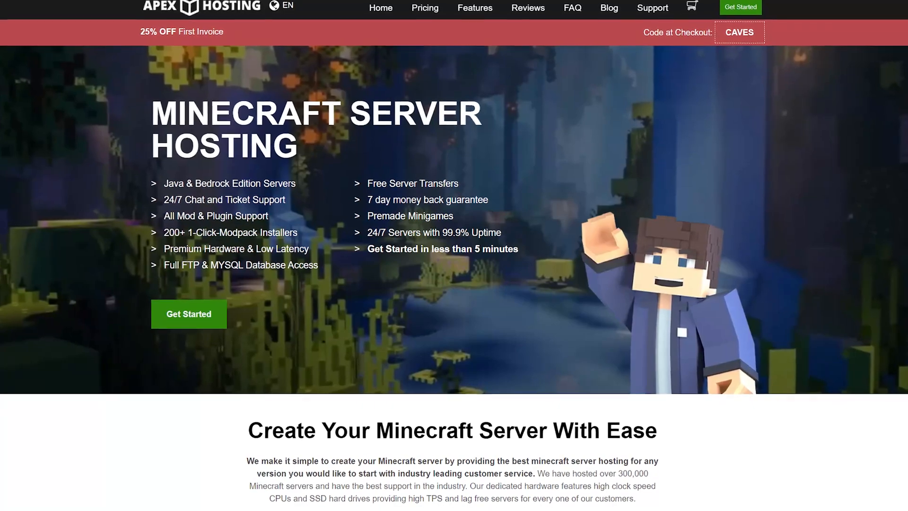
scroll(down, 3)
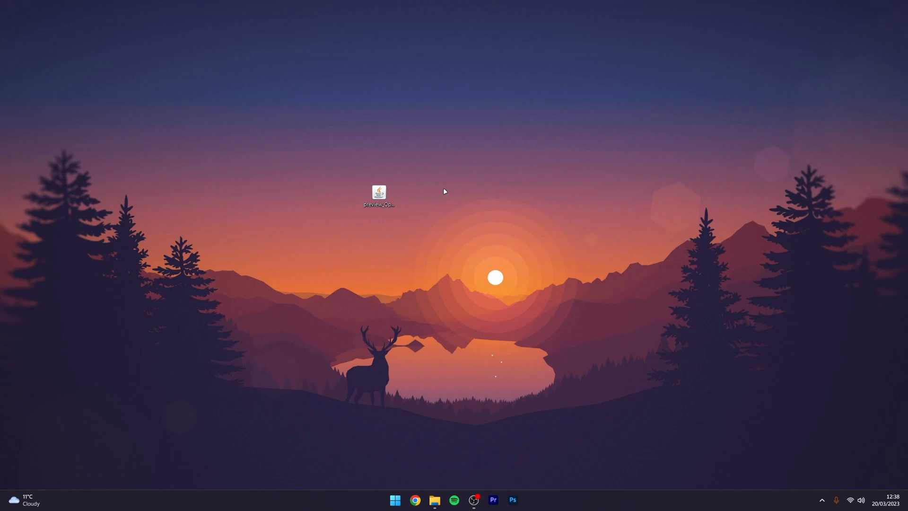
Open the OptiFine jar with Java(TM) Platform SE binary, set to always open jar files.
click(379, 193)
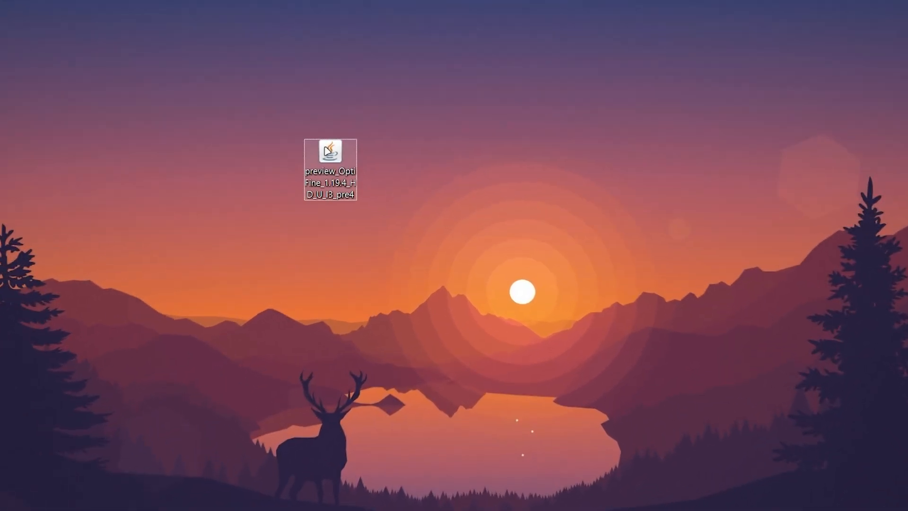
right_click(330, 154)
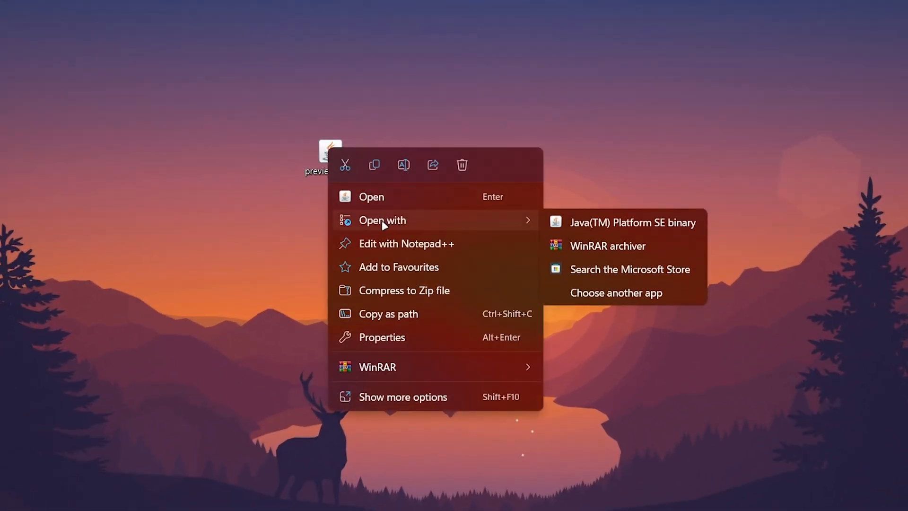
mouse_move(631, 223)
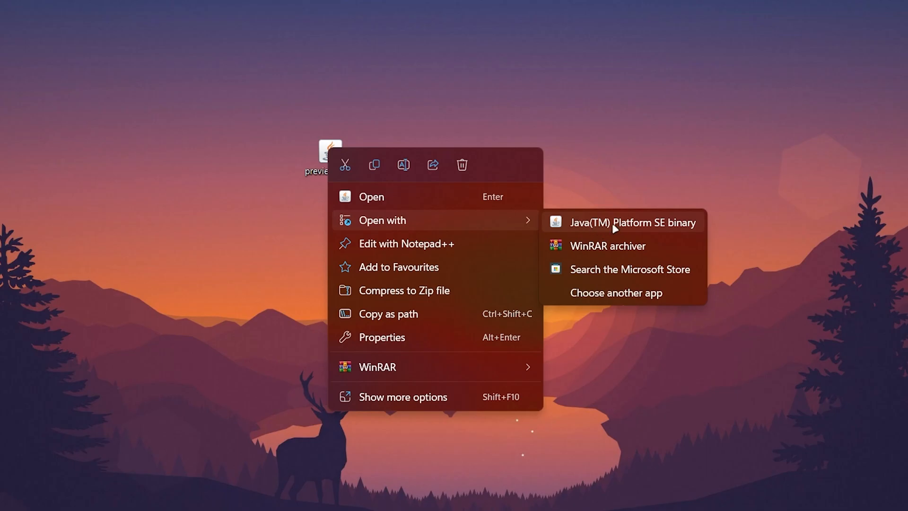
mouse_move(608, 292)
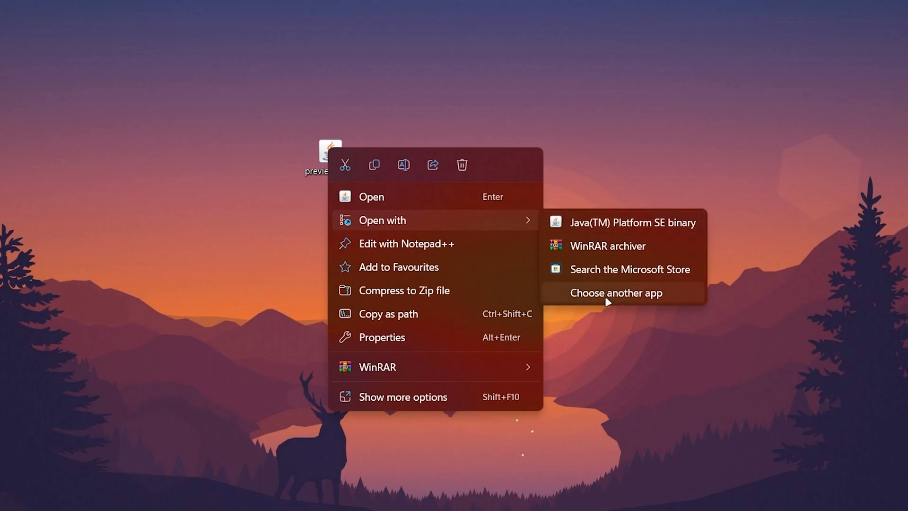
click(616, 292)
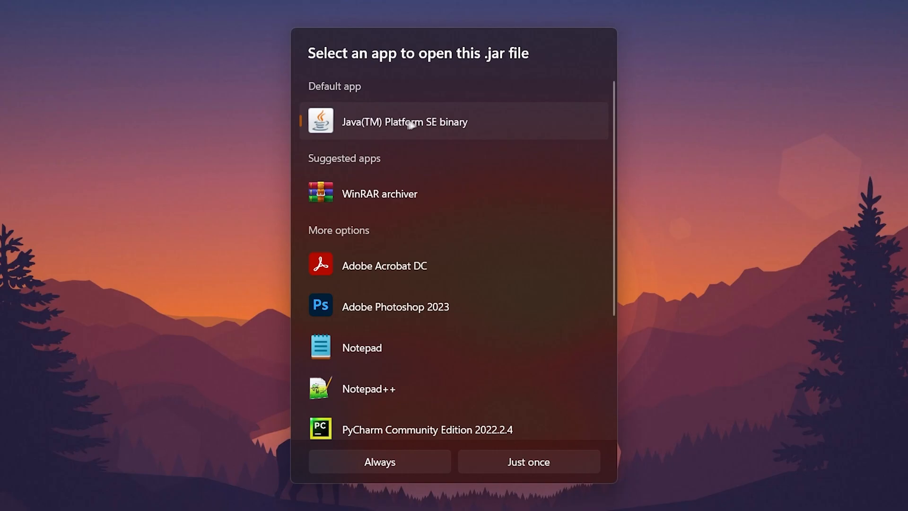
mouse_move(616, 116)
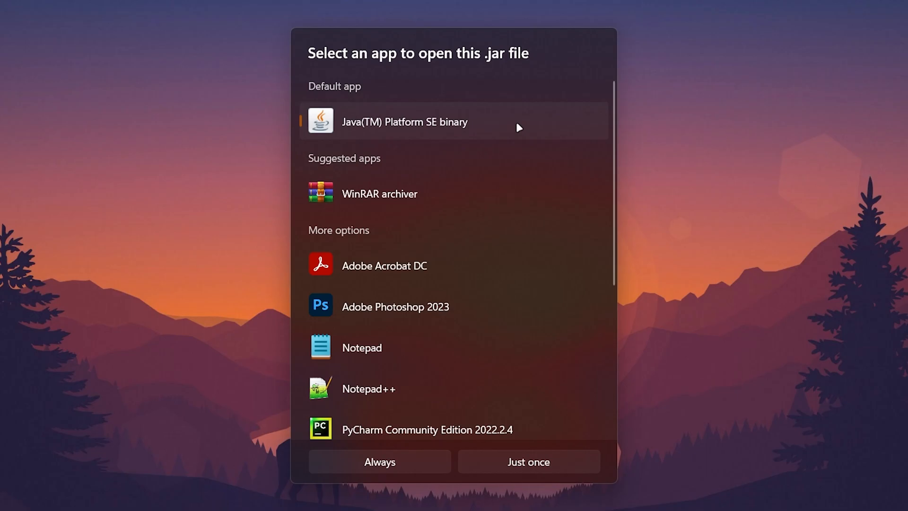
mouse_move(379, 462)
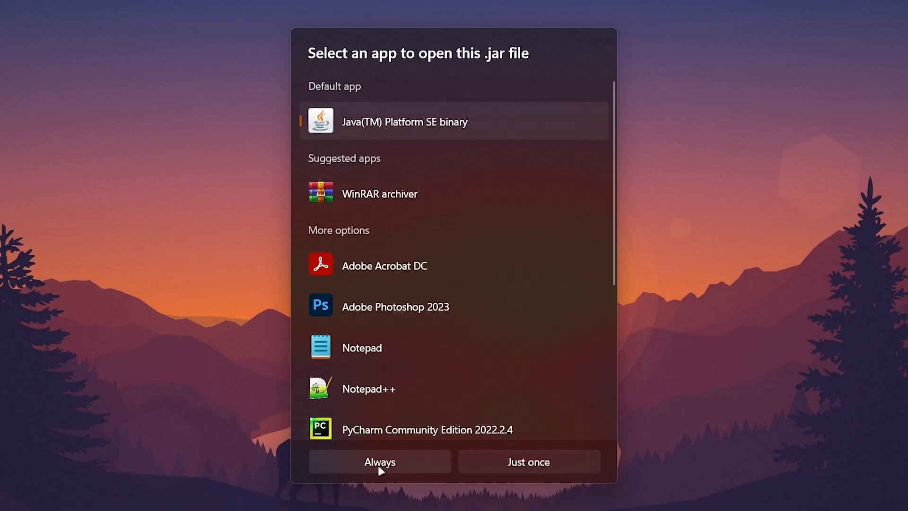
click(379, 461)
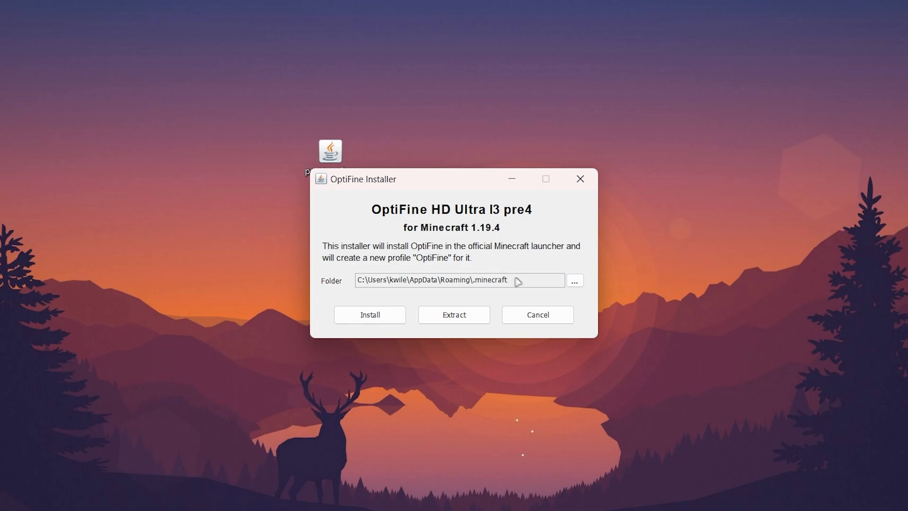
Install OptiFine 1.19.4 into the .minecraft folder, dismiss the success message, and close the installer.
triple_click(457, 281)
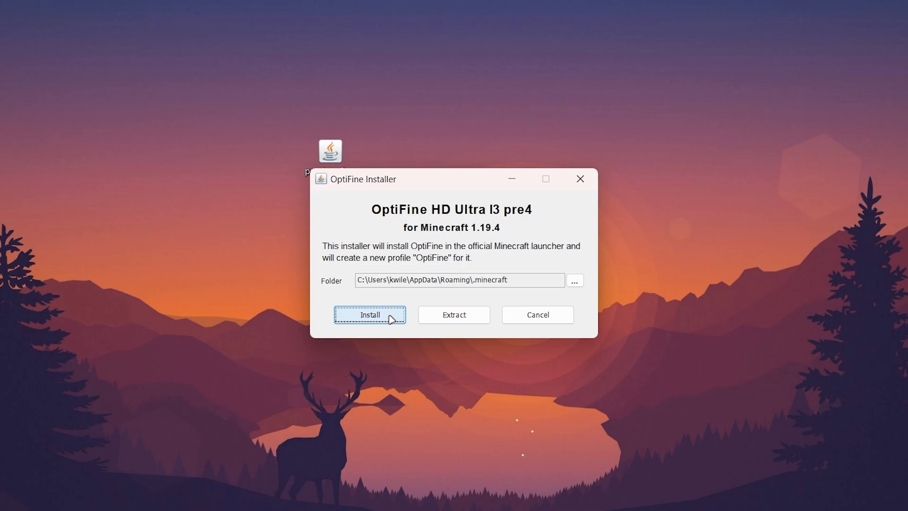
click(370, 315)
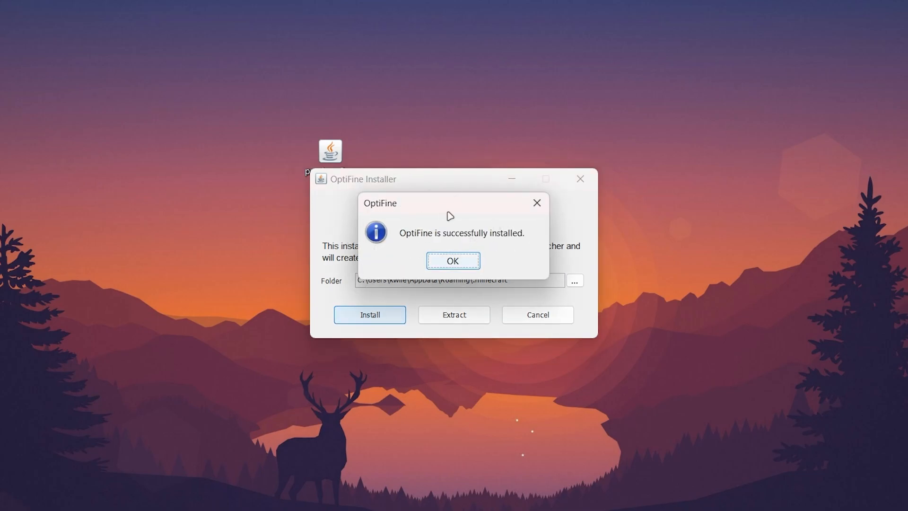
click(452, 260)
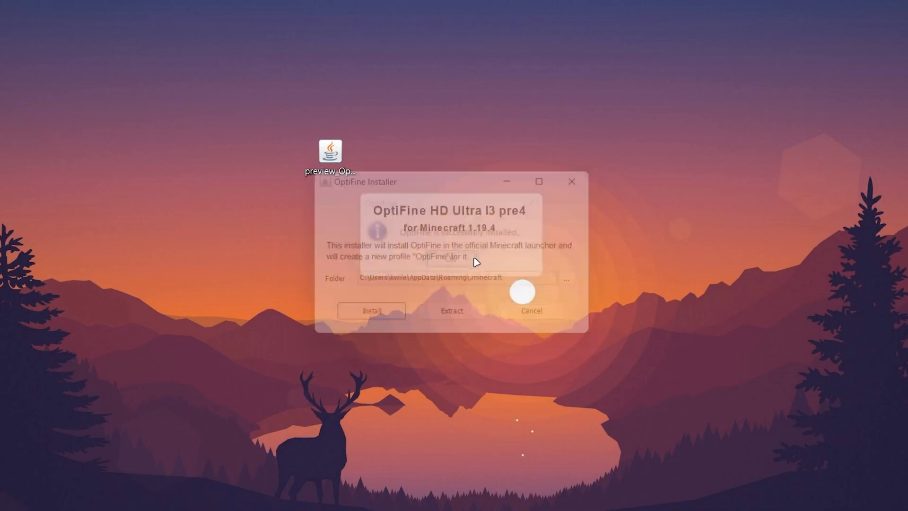
click(529, 310)
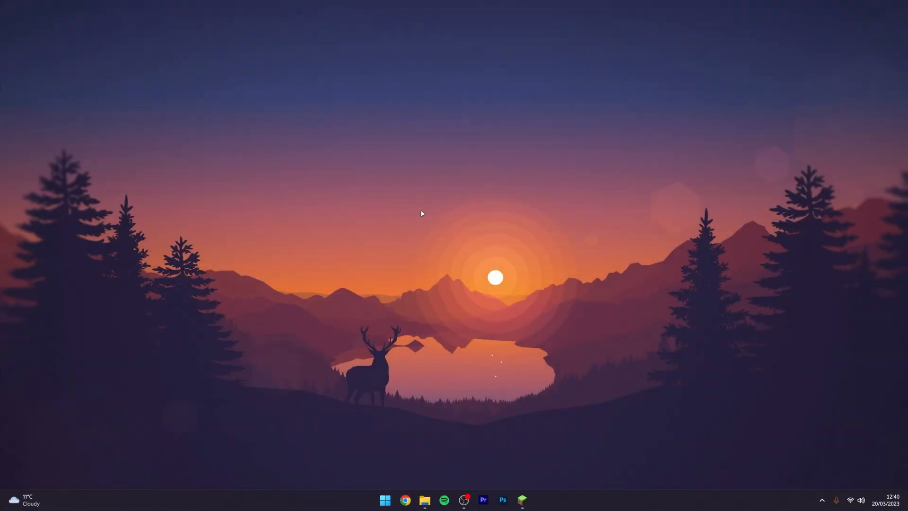
Play the OptiFine installation in the launcher, accepting the 'I understand the risks' warning.
click(521, 500)
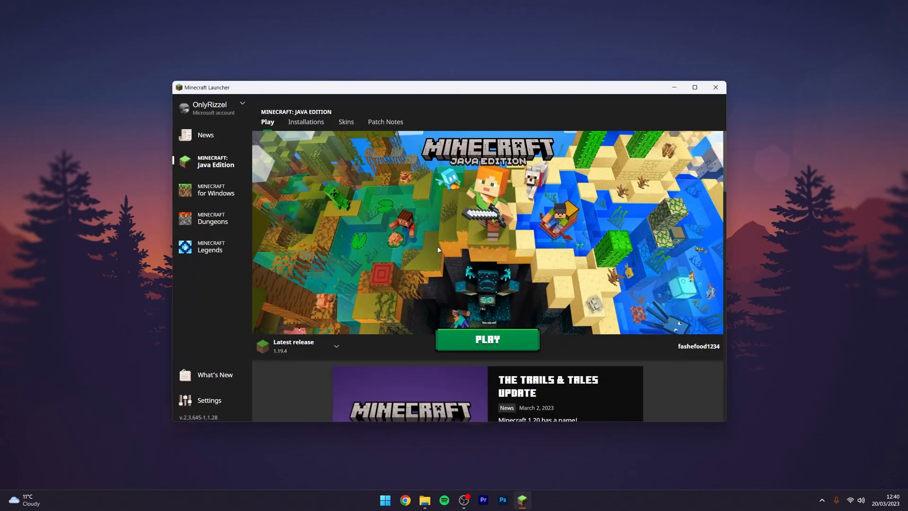
click(336, 346)
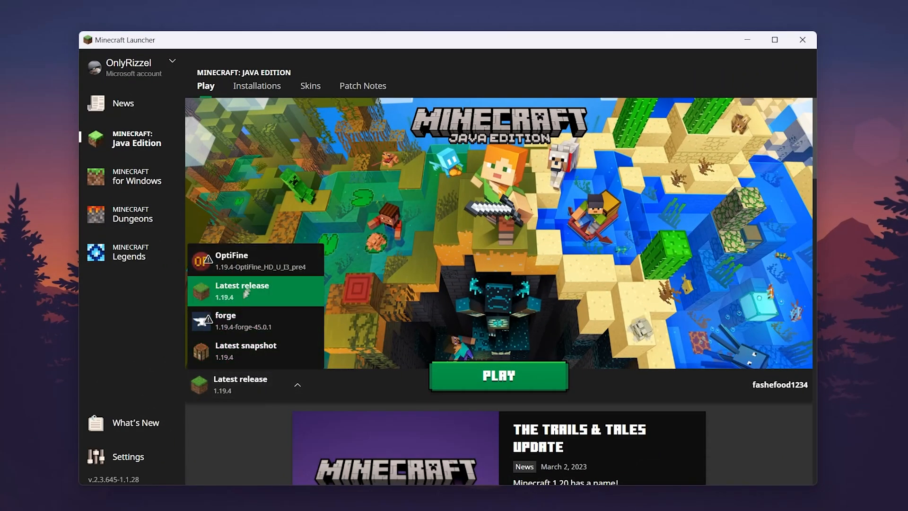
click(230, 255)
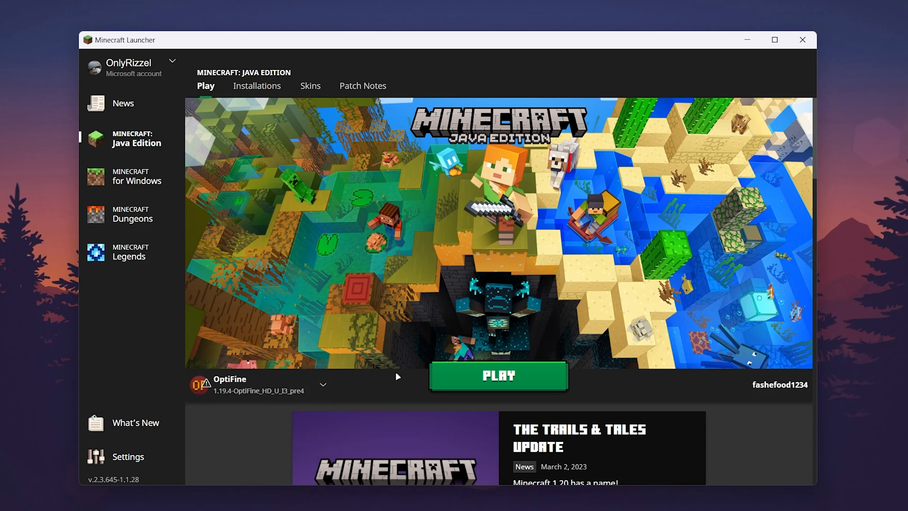
click(497, 375)
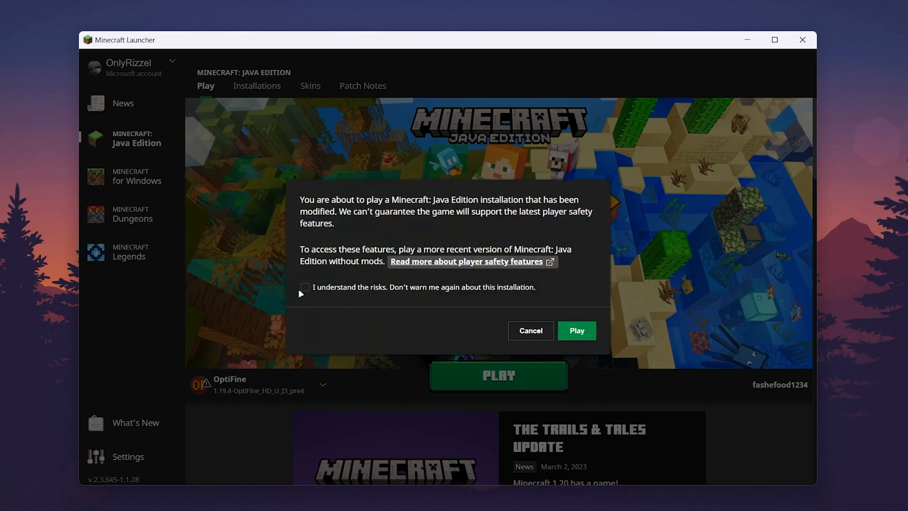
click(305, 287)
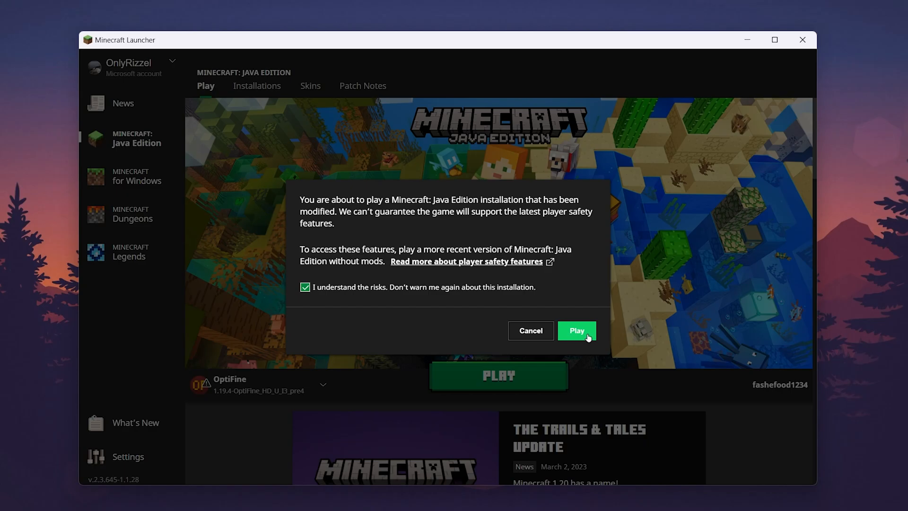
click(576, 330)
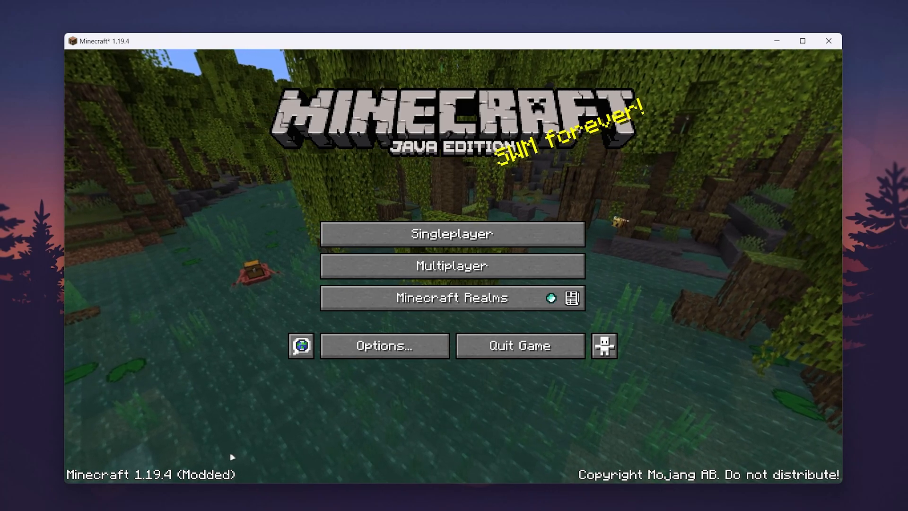
View the OptiFine options under Options > Video Settings, then return and quit the game.
click(384, 345)
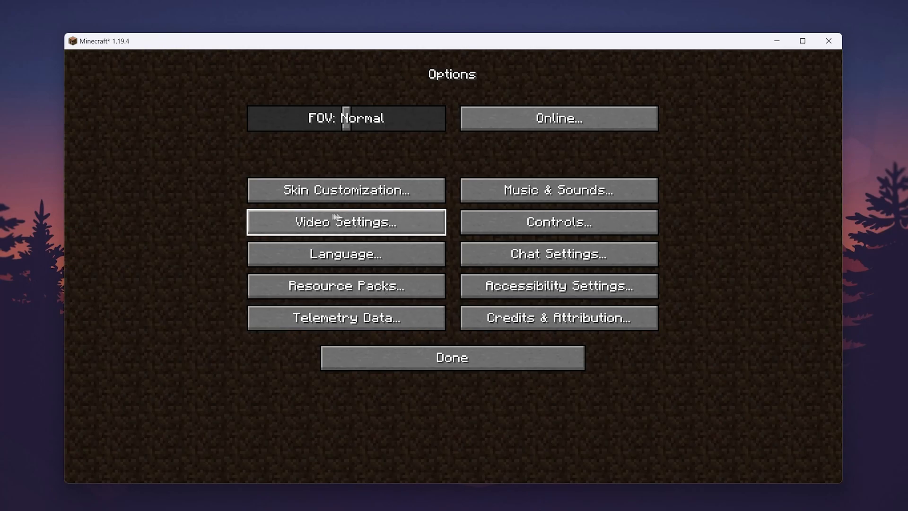
click(346, 222)
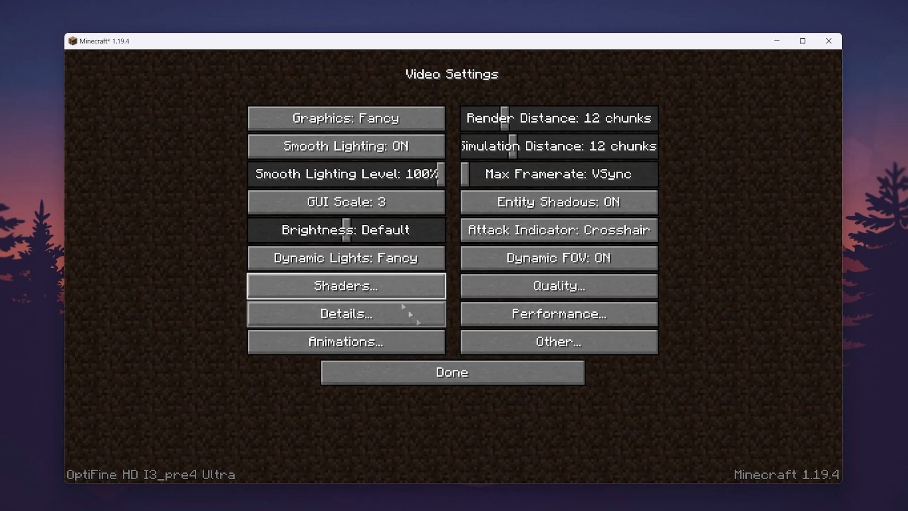
click(451, 372)
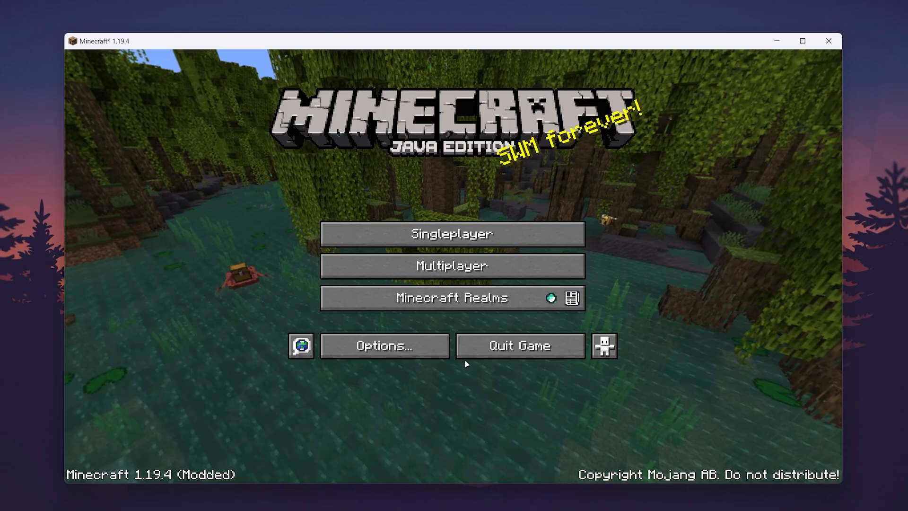
click(518, 345)
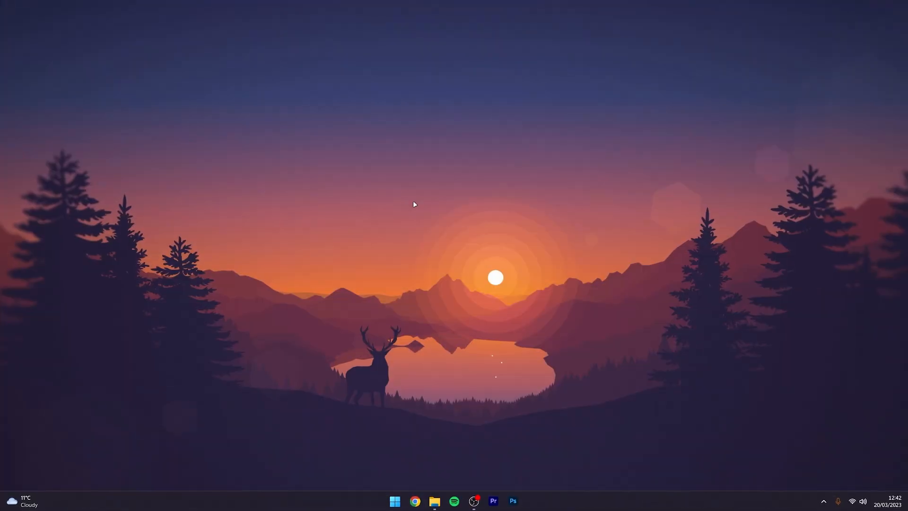